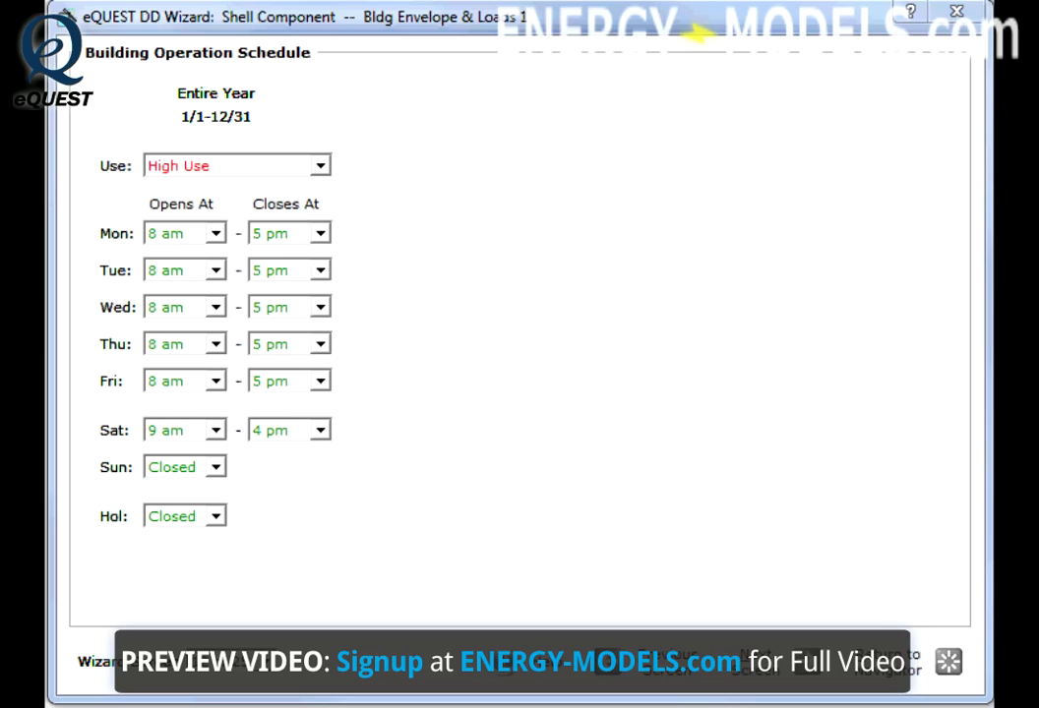
{"action": "mouse_move", "coordinate": [515, 567]}
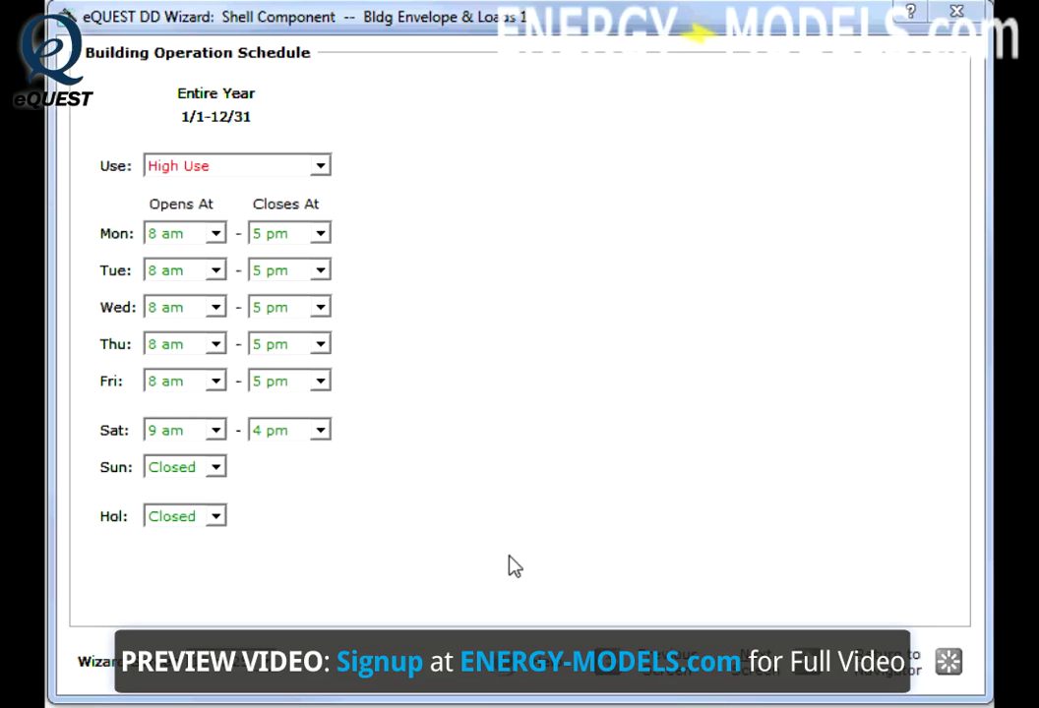
Keep High Use as the building usage level before reviewing the activity area allocation
{"action": "left_click", "coordinate": [318, 165]}
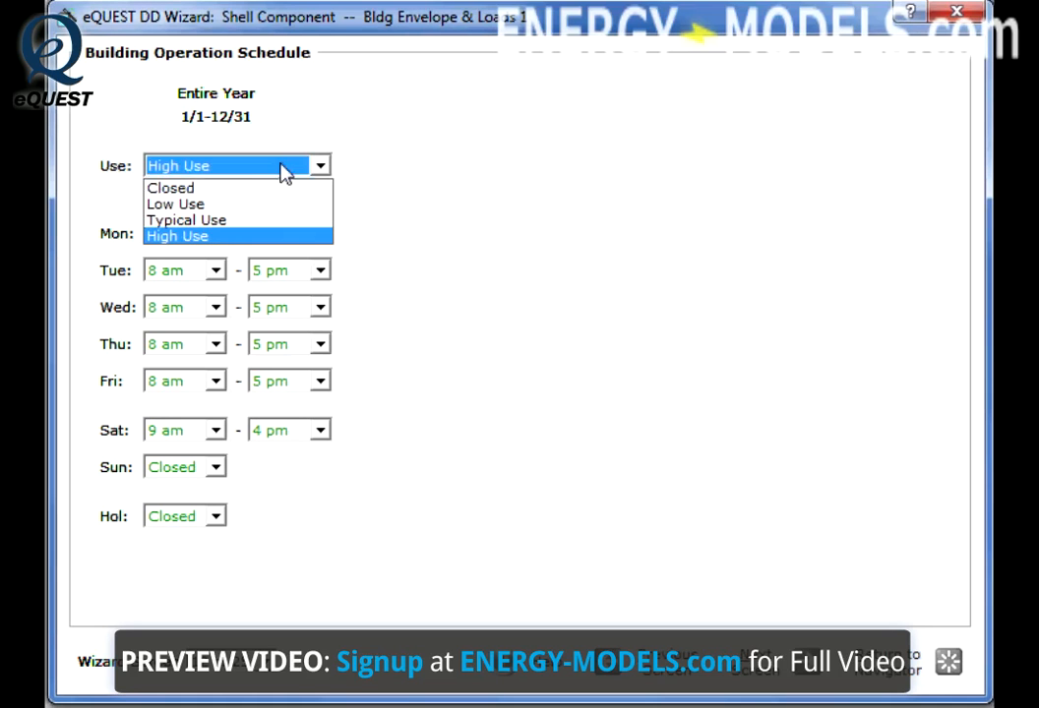
{"action": "left_click", "coordinate": [177, 236]}
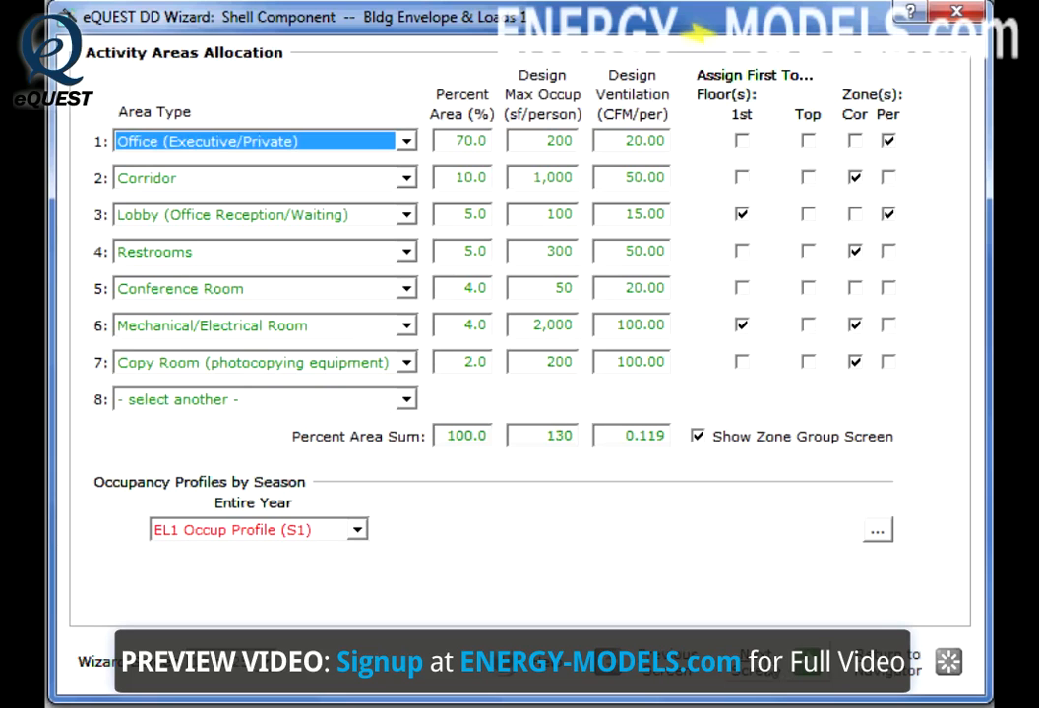
{"action": "mouse_move", "coordinate": [305, 209]}
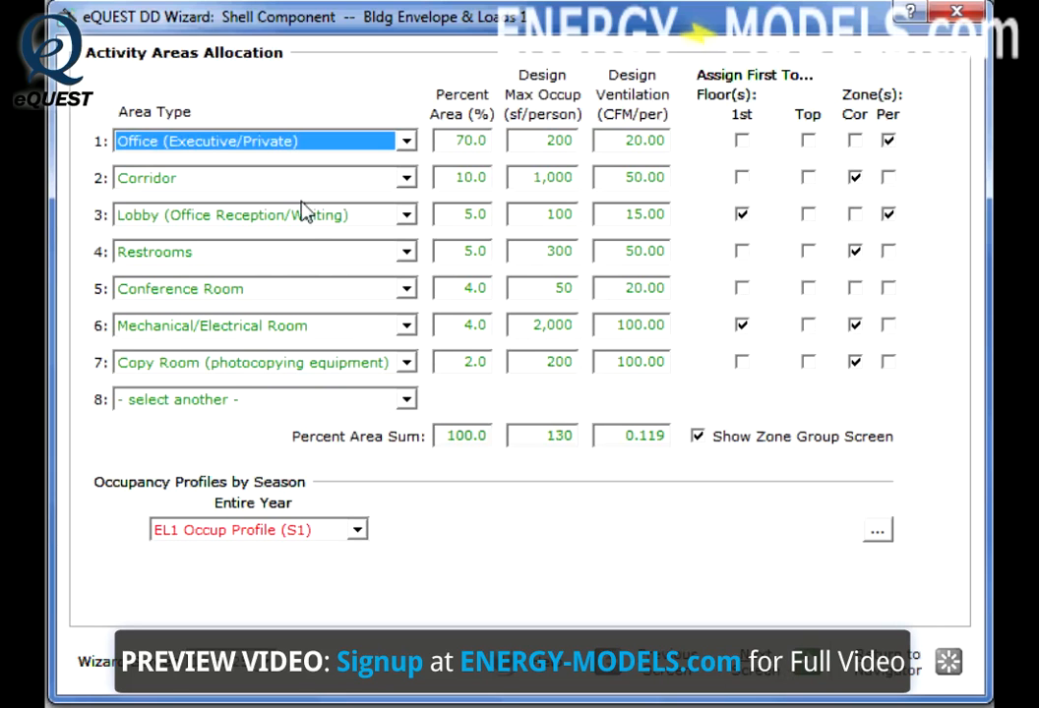
{"action": "mouse_move", "coordinate": [283, 264]}
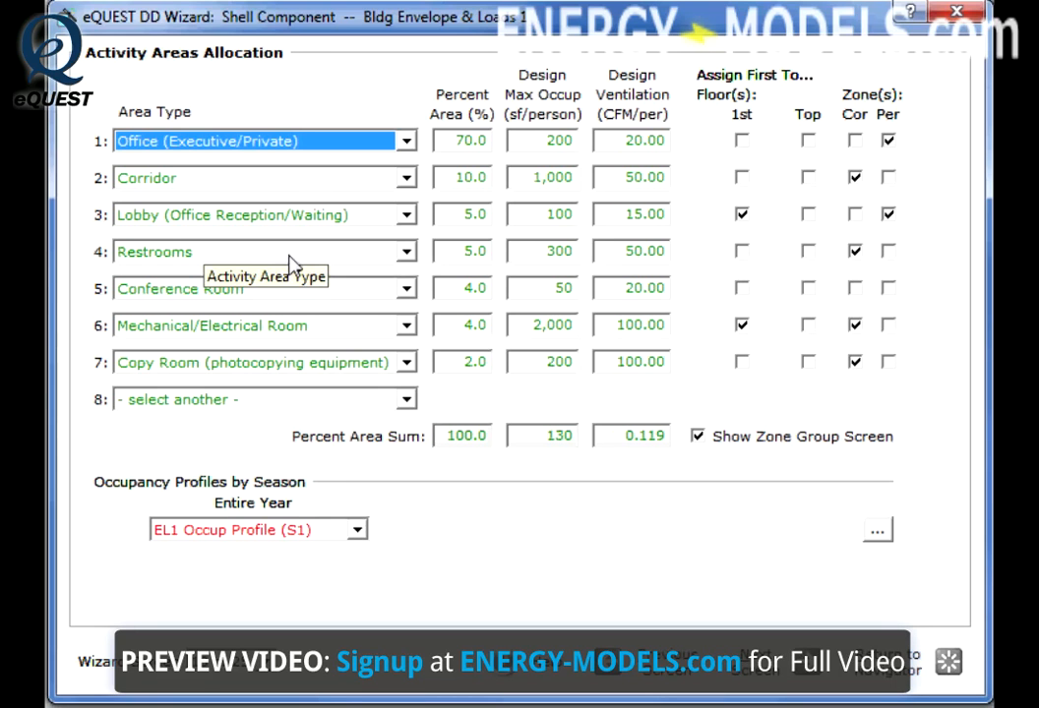
{"action": "mouse_move", "coordinate": [582, 177]}
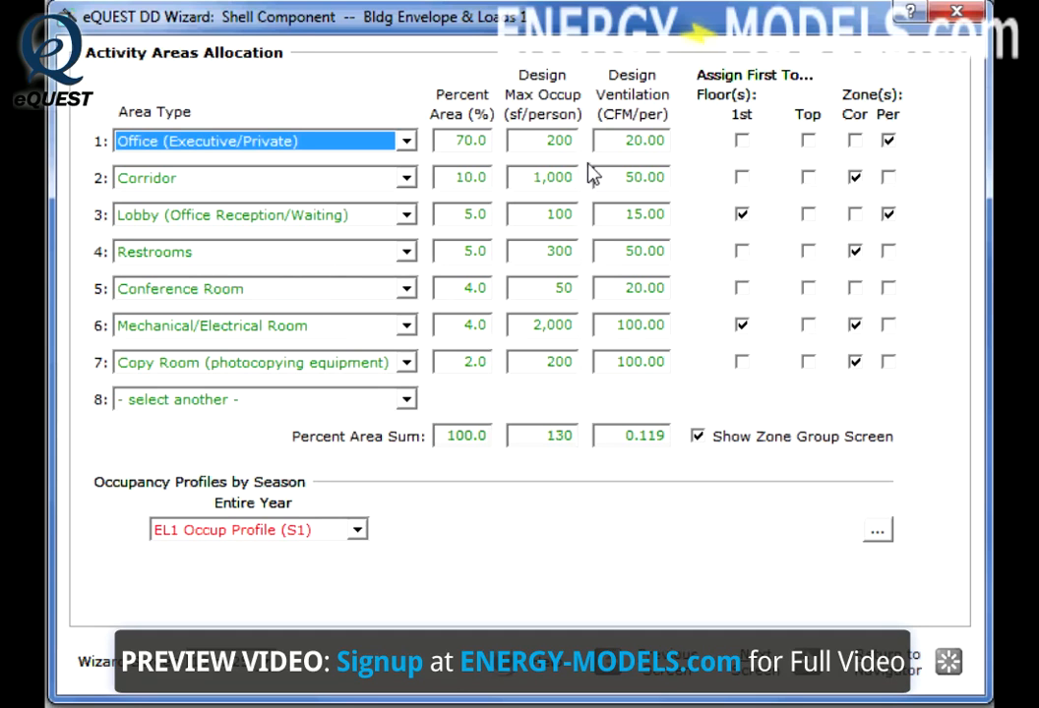
{"action": "mouse_move", "coordinate": [397, 188]}
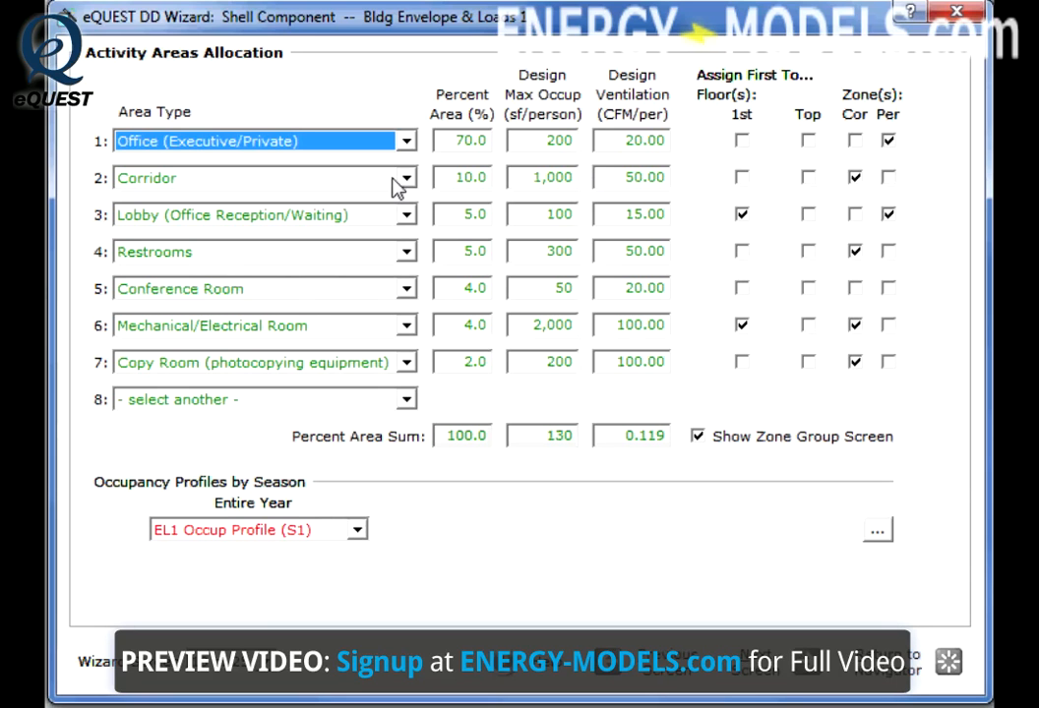
{"action": "mouse_move", "coordinate": [641, 199]}
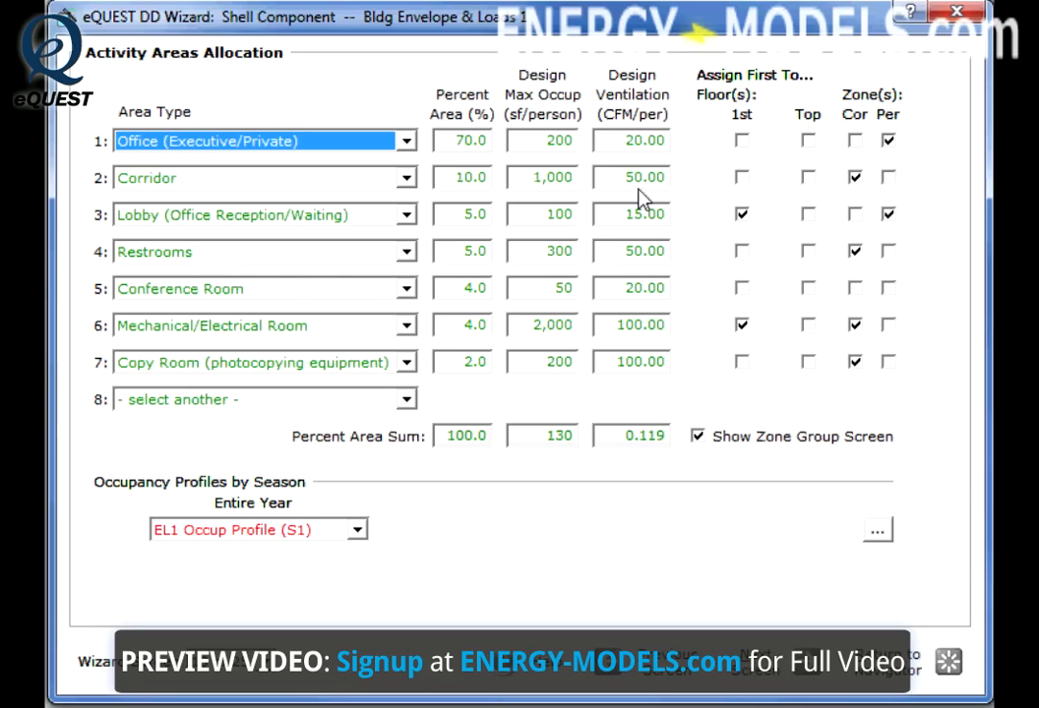